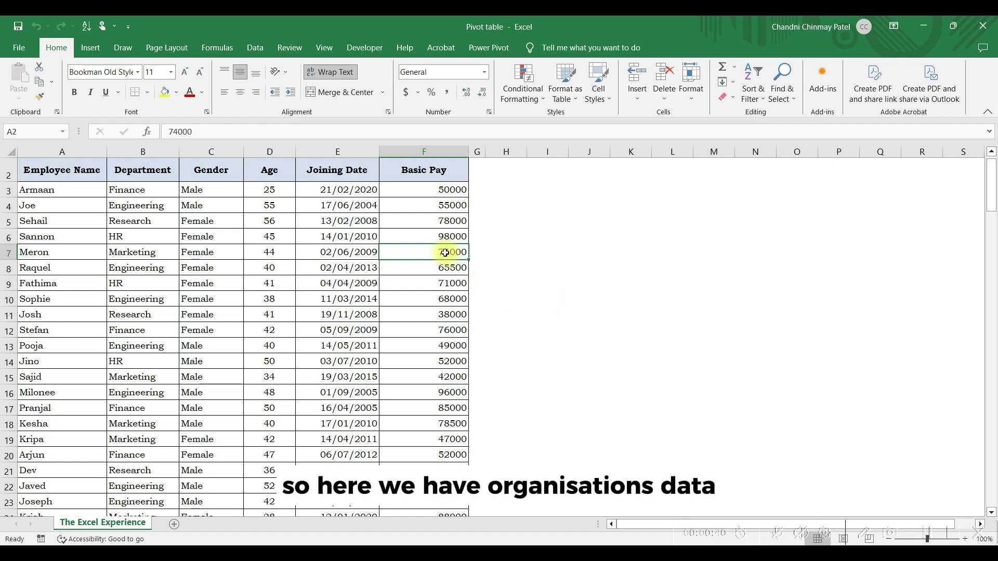
{"action": "mouse_move", "coordinate": [348, 181]}
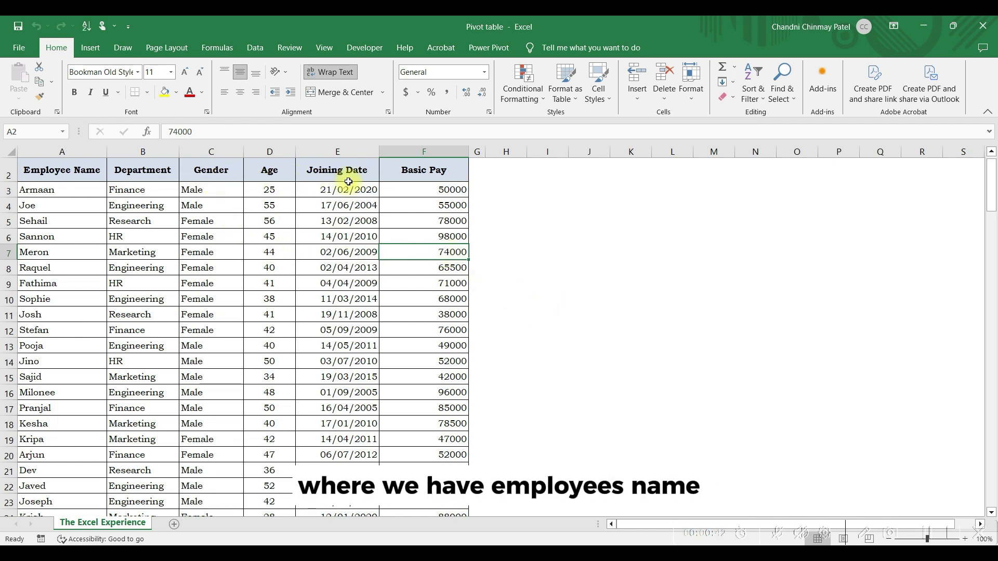
{"action": "mouse_move", "coordinate": [395, 280]}
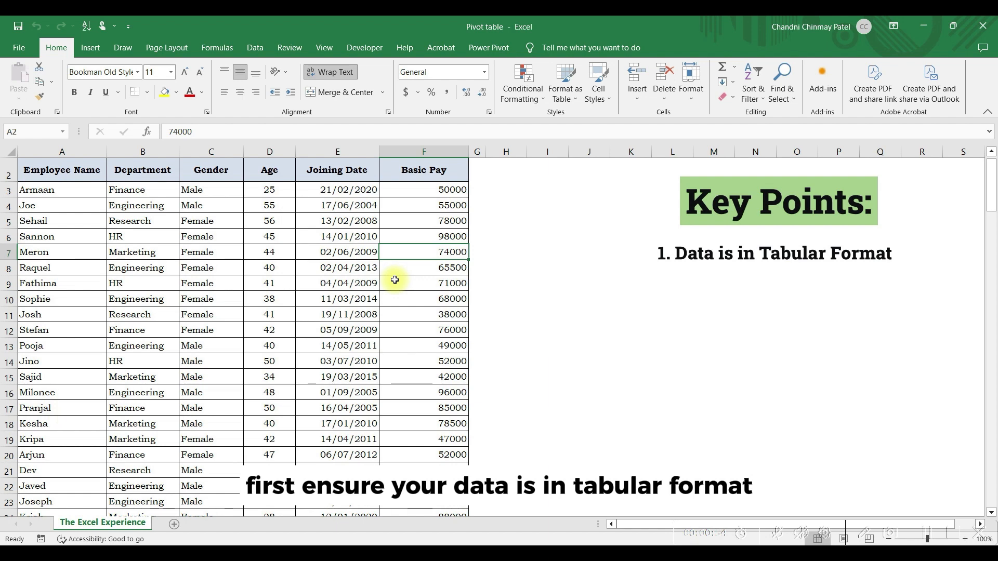
Scroll through the employee data and select the entire dataset
{"action": "scroll", "scroll_direction": "down", "scroll_amount": 3}
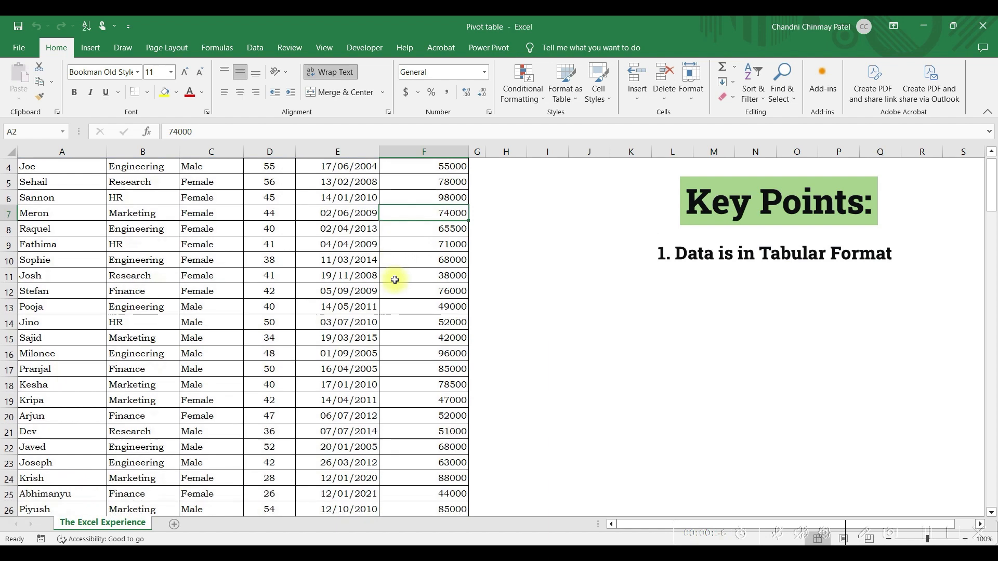
{"action": "scroll", "scroll_direction": "down", "scroll_amount": 3}
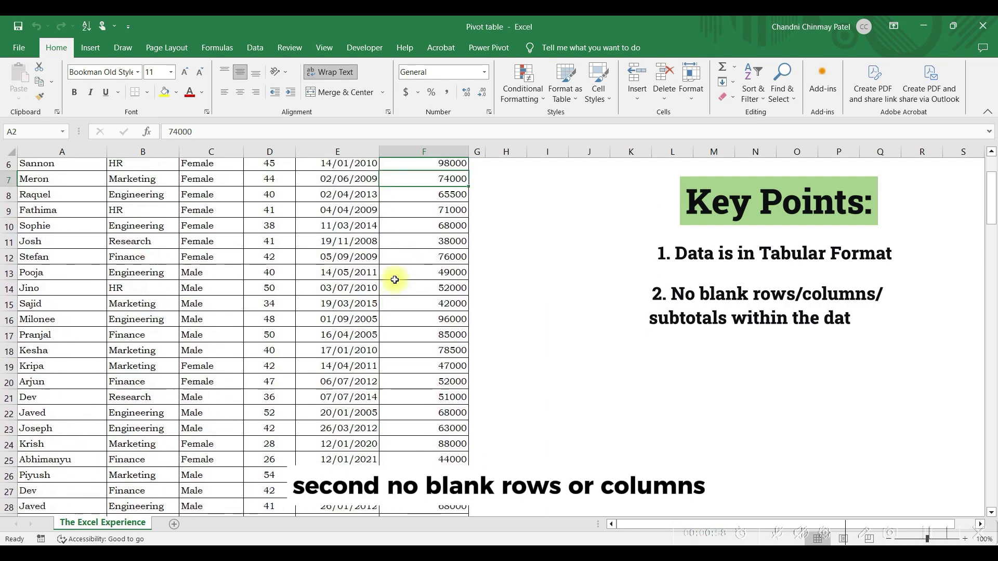
{"action": "scroll", "scroll_direction": "up", "scroll_amount": 3}
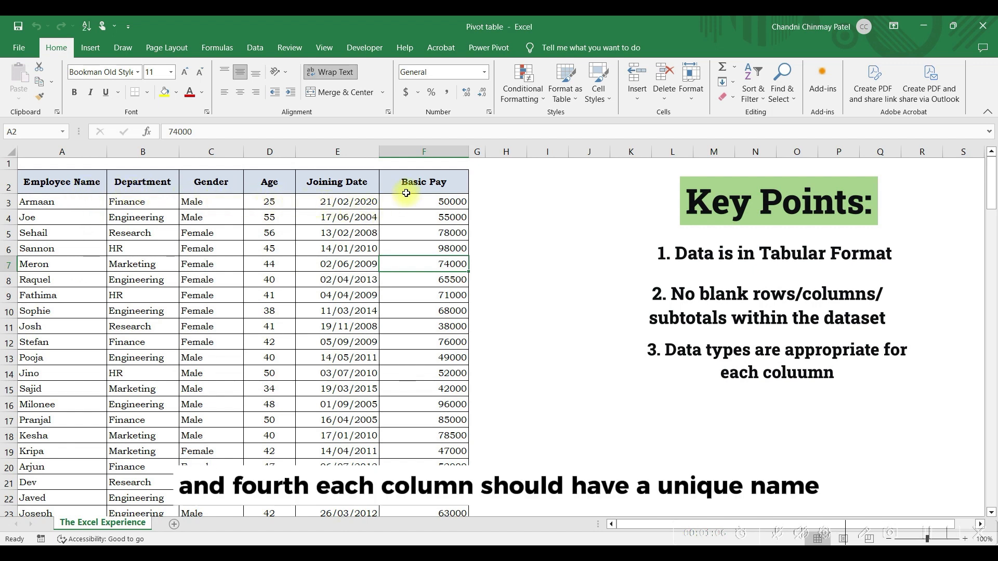
{"action": "left_click", "coordinate": [269, 388]}
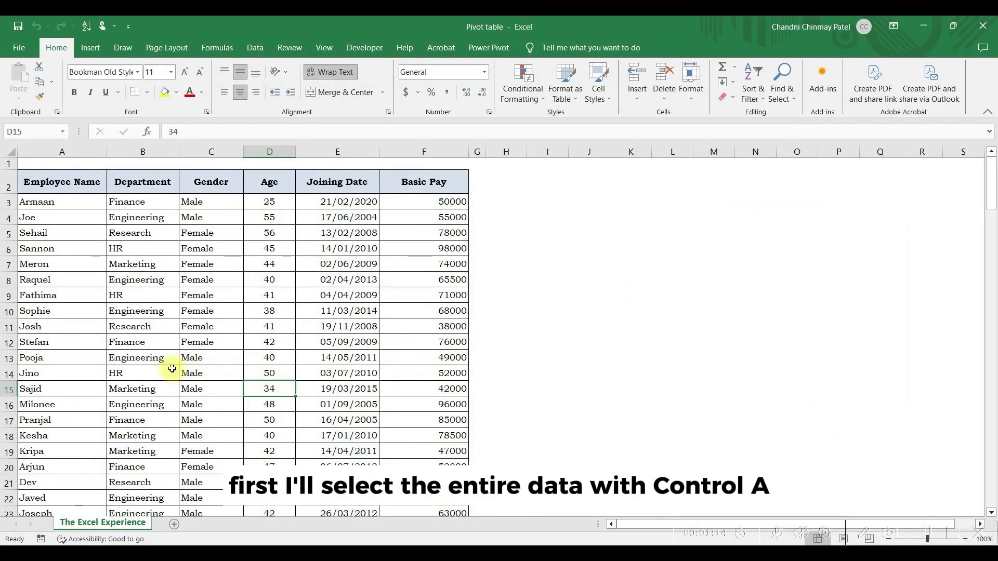
{"action": "key", "text": "ctrl+a"}
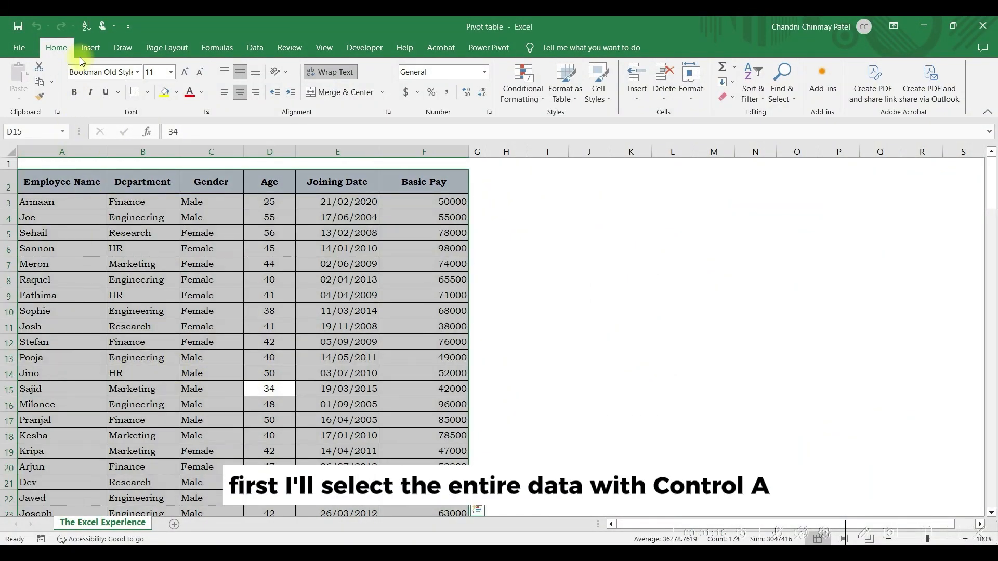
Preview Excel's recommended PivotTables and dismiss them without inserting one
{"action": "left_click", "coordinate": [88, 47]}
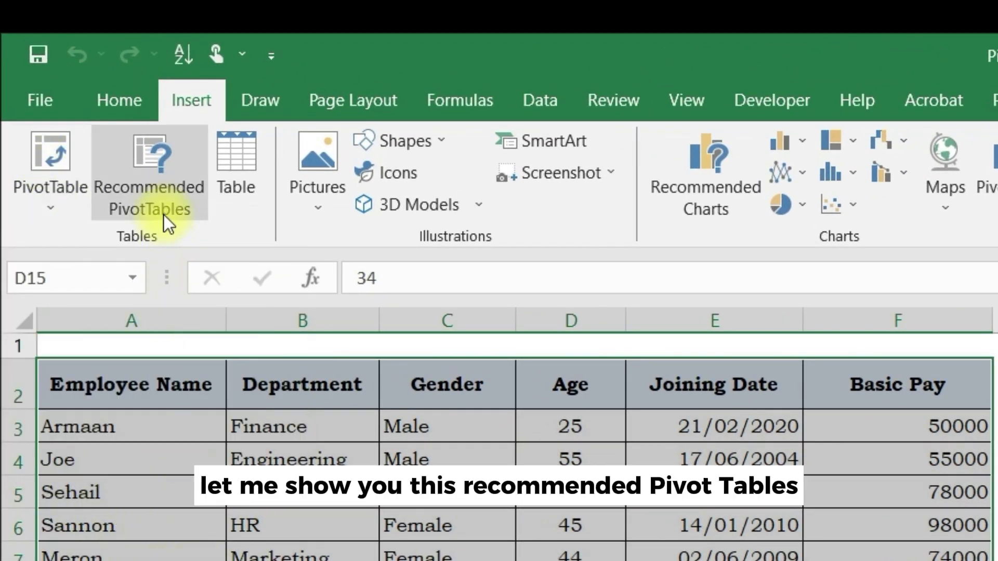
{"action": "left_click", "coordinate": [149, 169]}
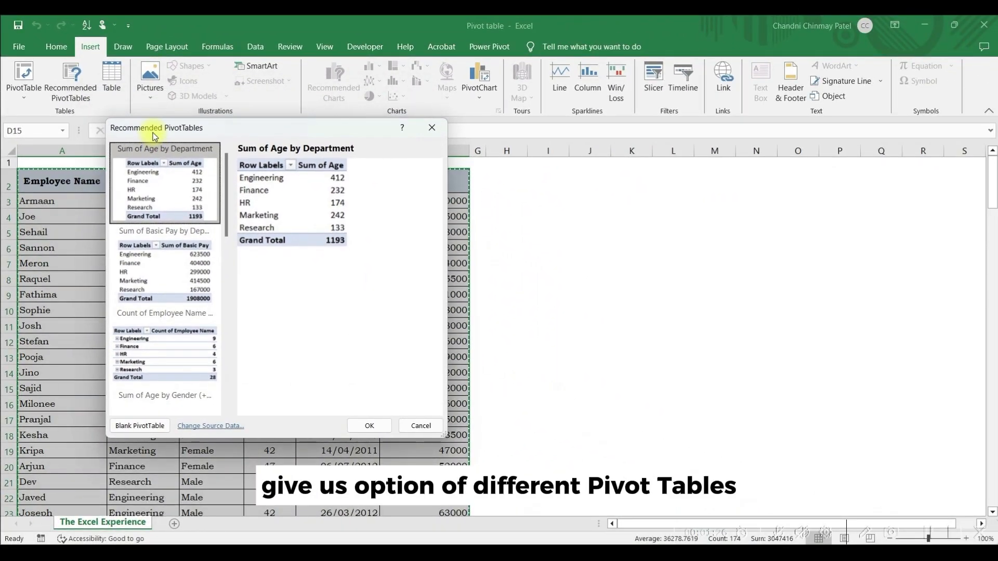
{"action": "left_click", "coordinate": [164, 264]}
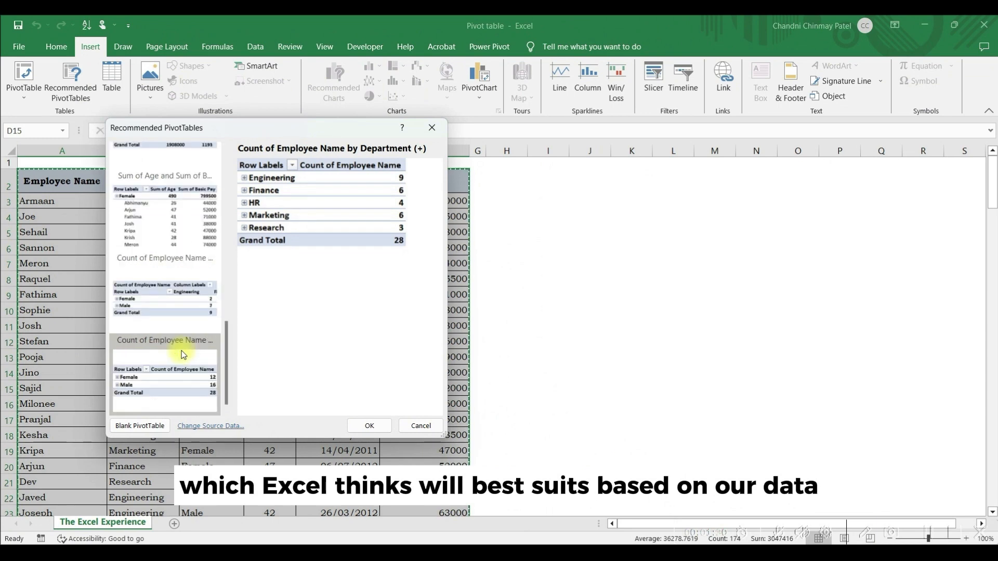
{"action": "mouse_move", "coordinate": [213, 343]}
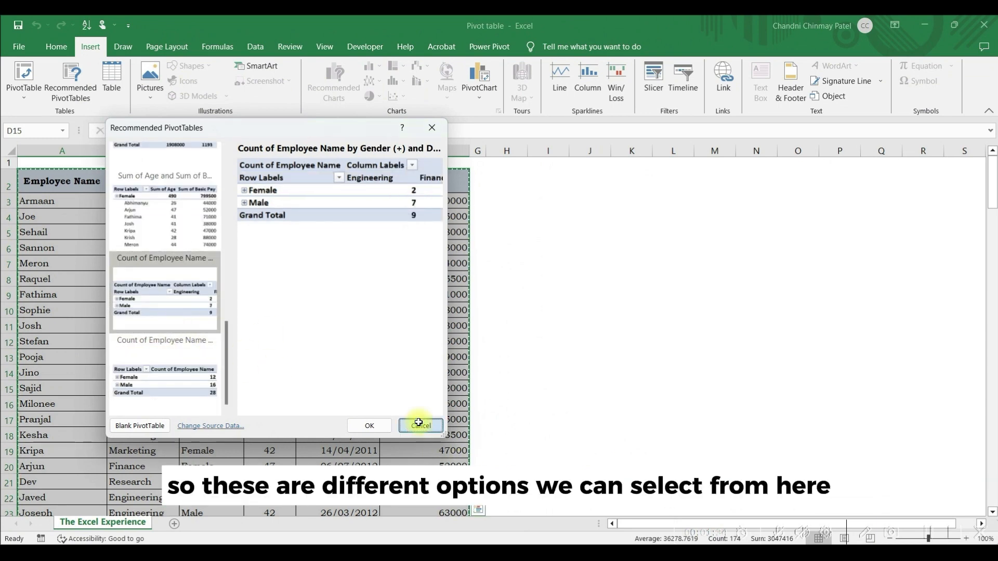
{"action": "left_click", "coordinate": [420, 426]}
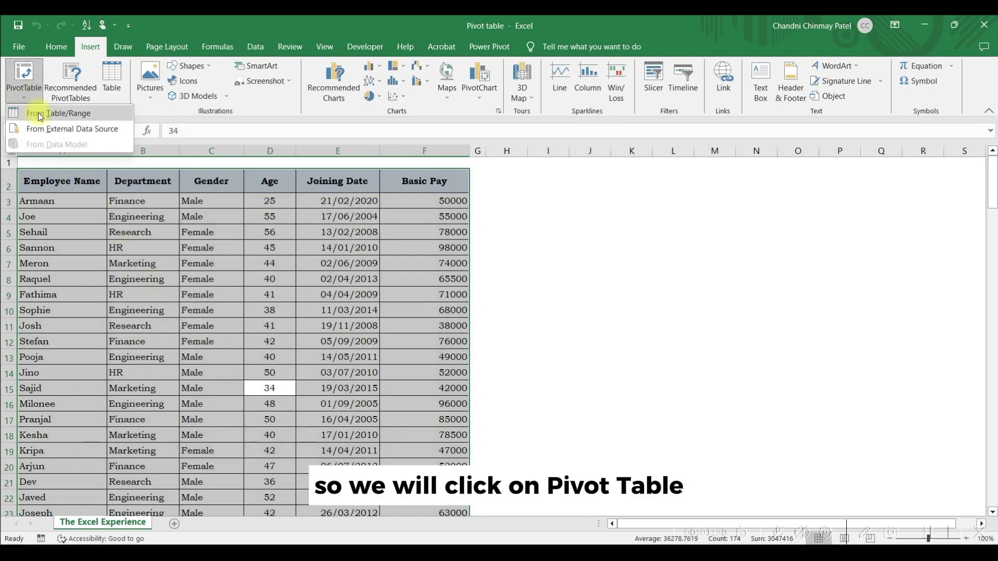
Insert a PivotTable from the selected range onto a new worksheet
{"action": "left_click", "coordinate": [58, 113]}
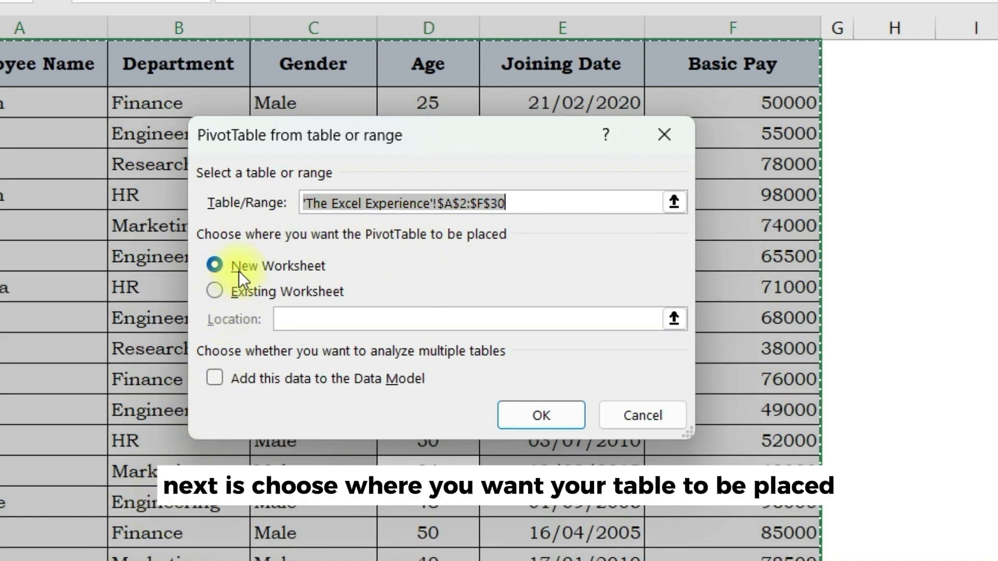
{"action": "mouse_move", "coordinate": [282, 309]}
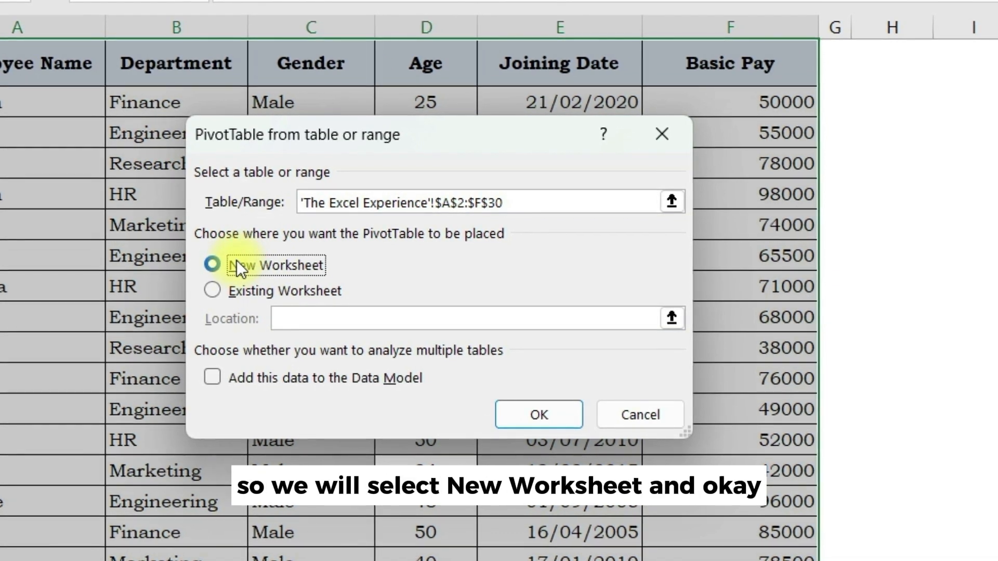
{"action": "left_click", "coordinate": [538, 414]}
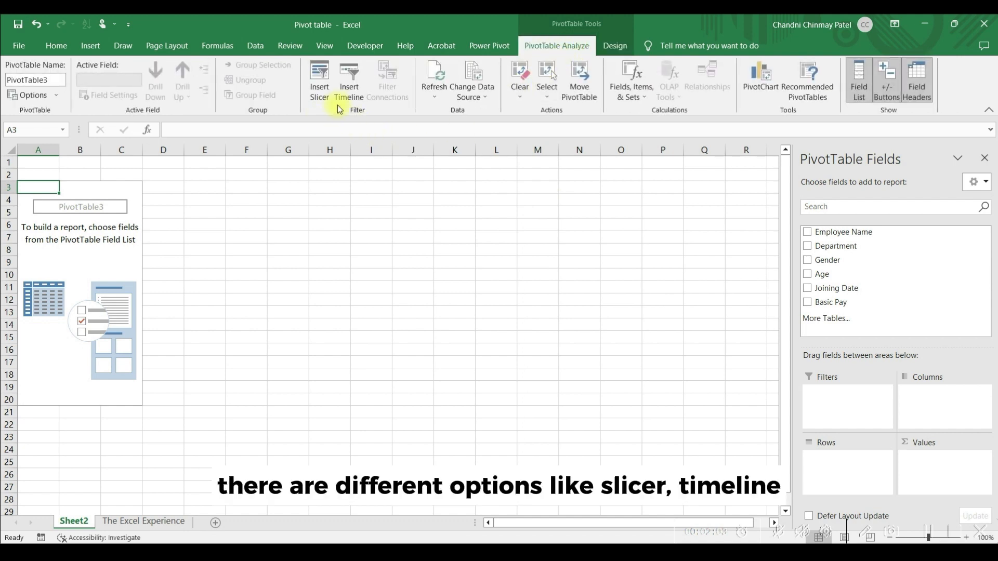
{"action": "mouse_move", "coordinate": [578, 82]}
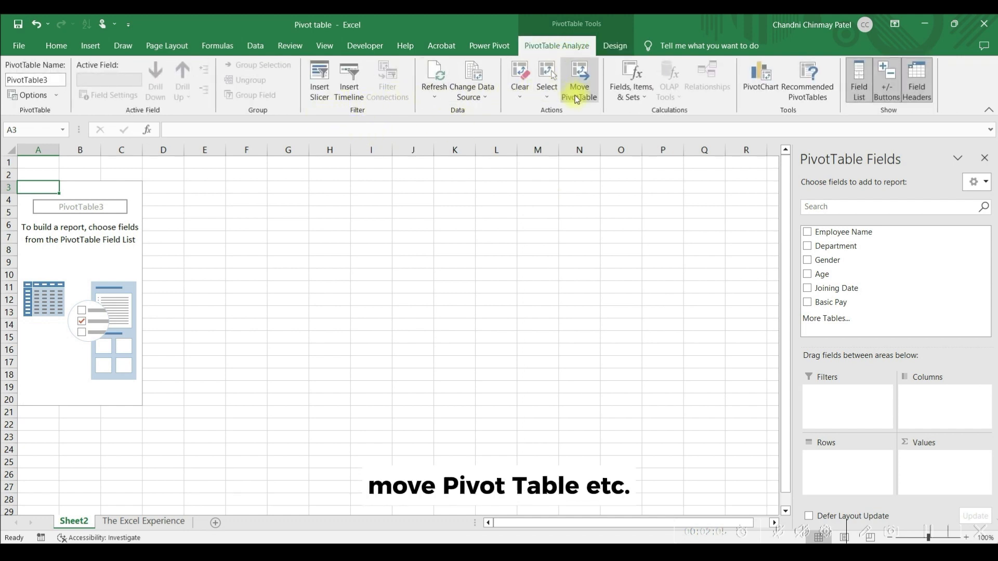
{"action": "mouse_move", "coordinate": [413, 281]}
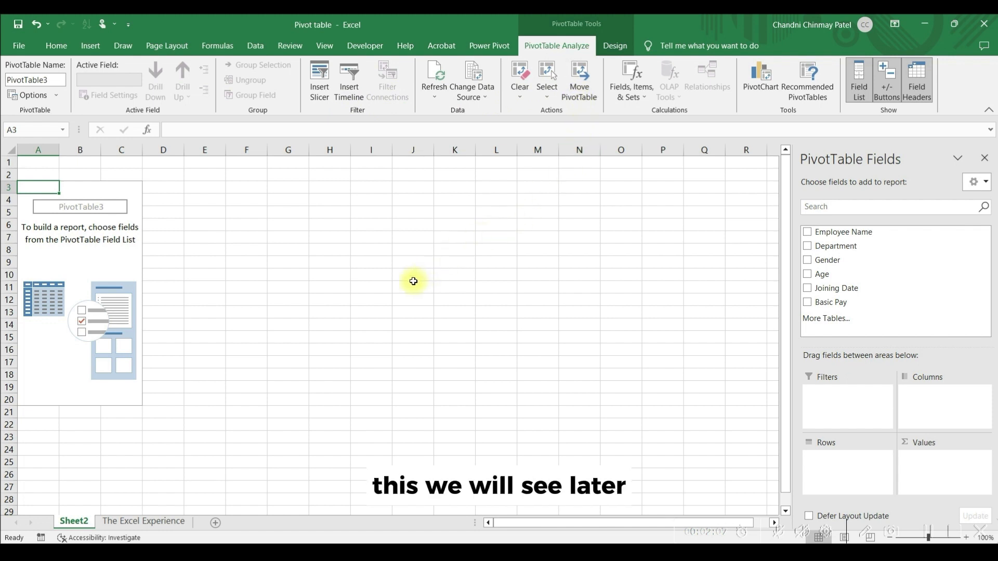
{"action": "left_click", "coordinate": [122, 249]}
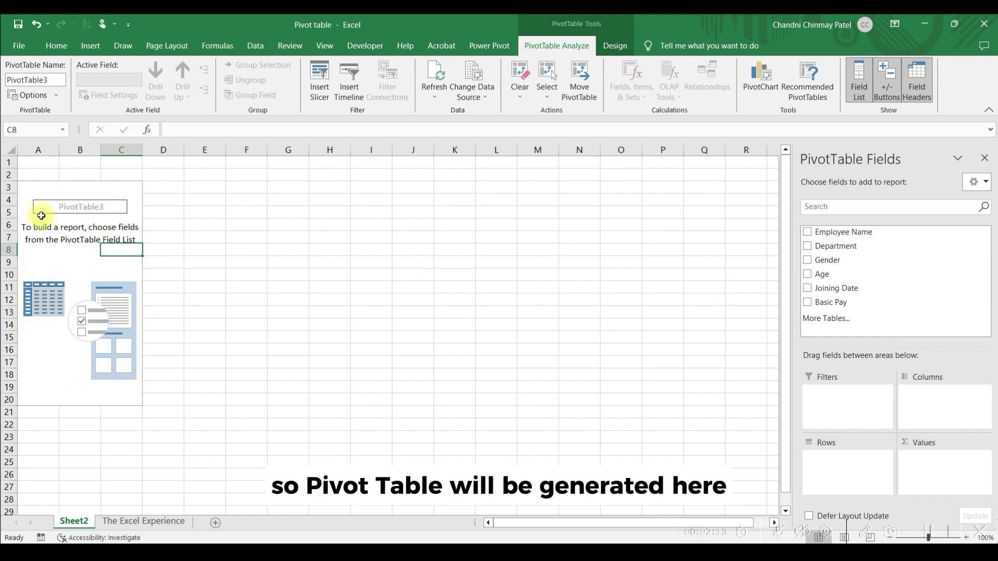
{"action": "mouse_move", "coordinate": [839, 187]}
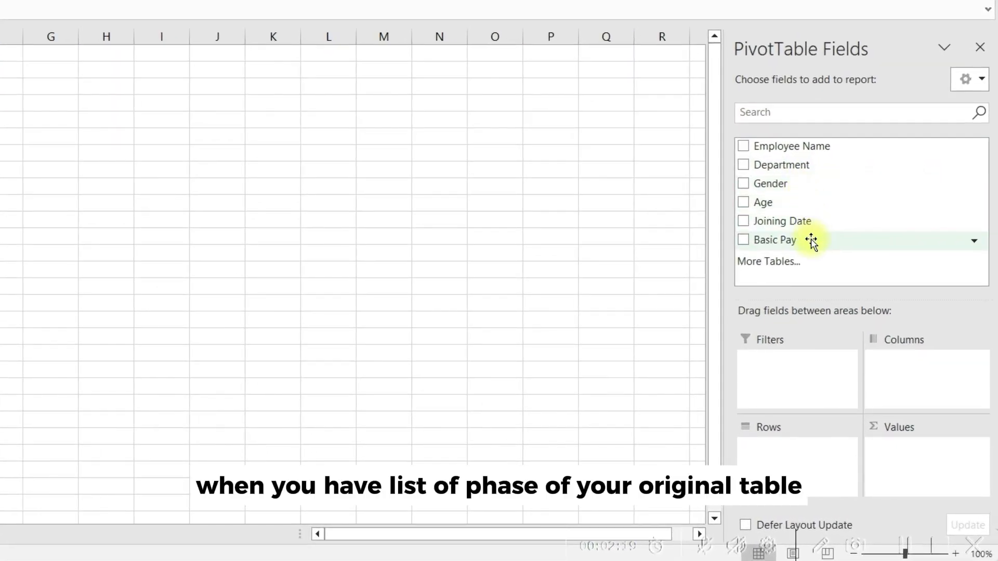
{"action": "mouse_move", "coordinate": [771, 362]}
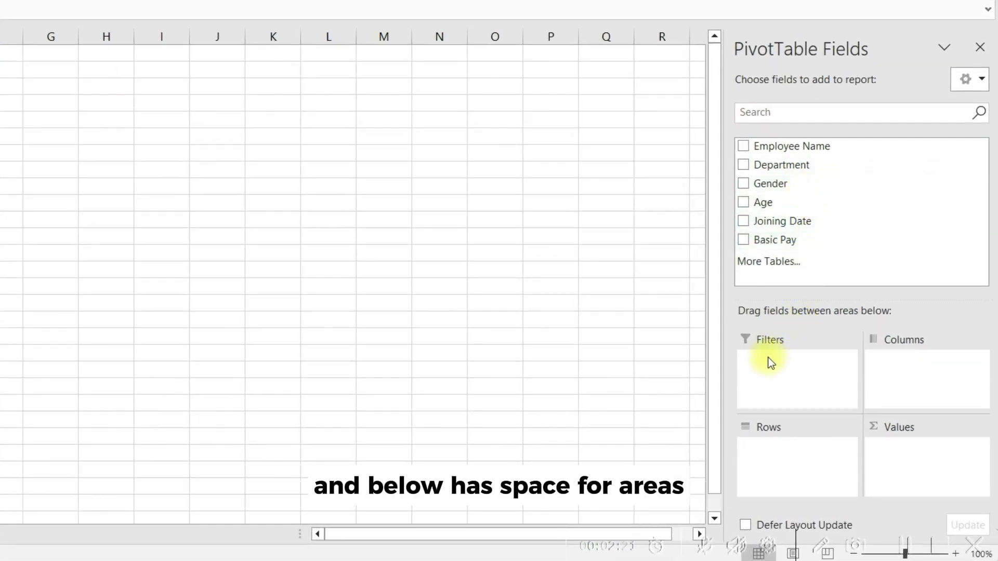
{"action": "mouse_move", "coordinate": [860, 450]}
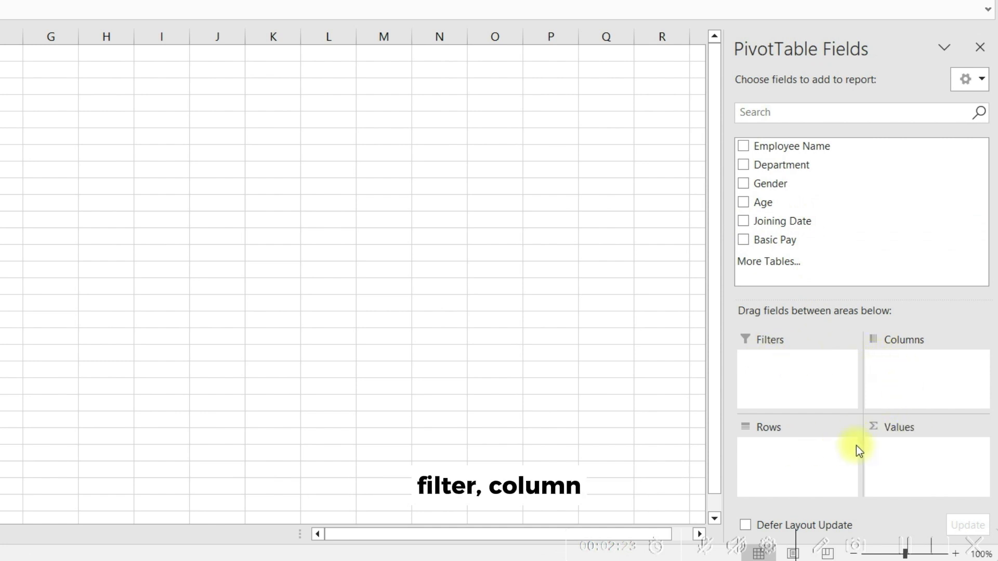
{"action": "mouse_move", "coordinate": [891, 456]}
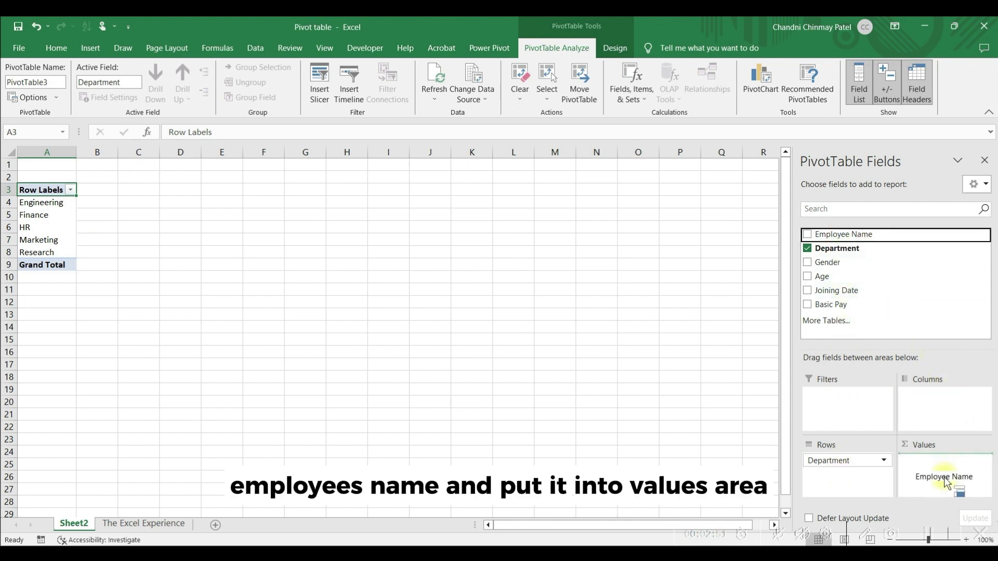
Add Employee Name to Values and keep Count as its summary calculation
{"action": "left_click", "coordinate": [807, 235]}
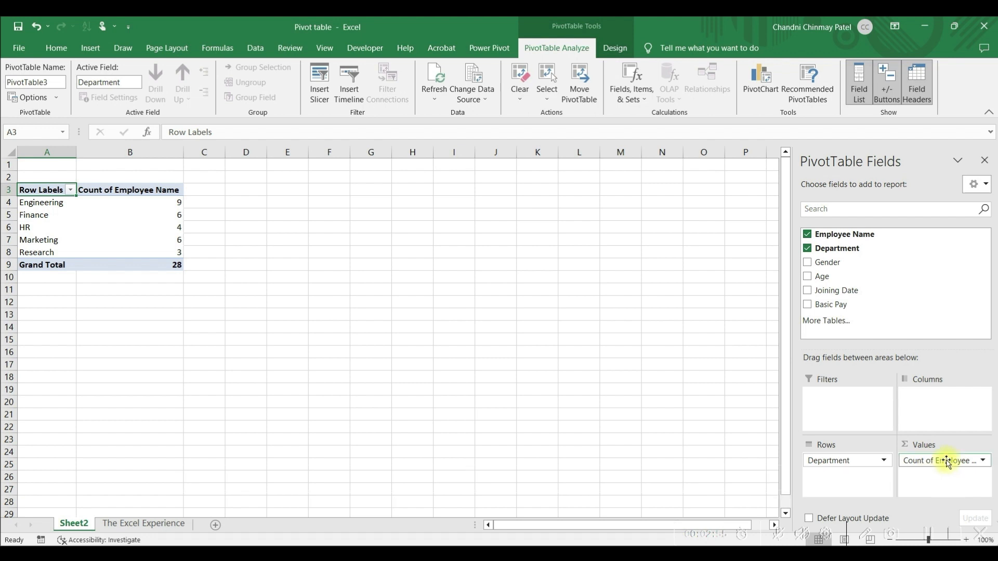
{"action": "left_click", "coordinate": [982, 460]}
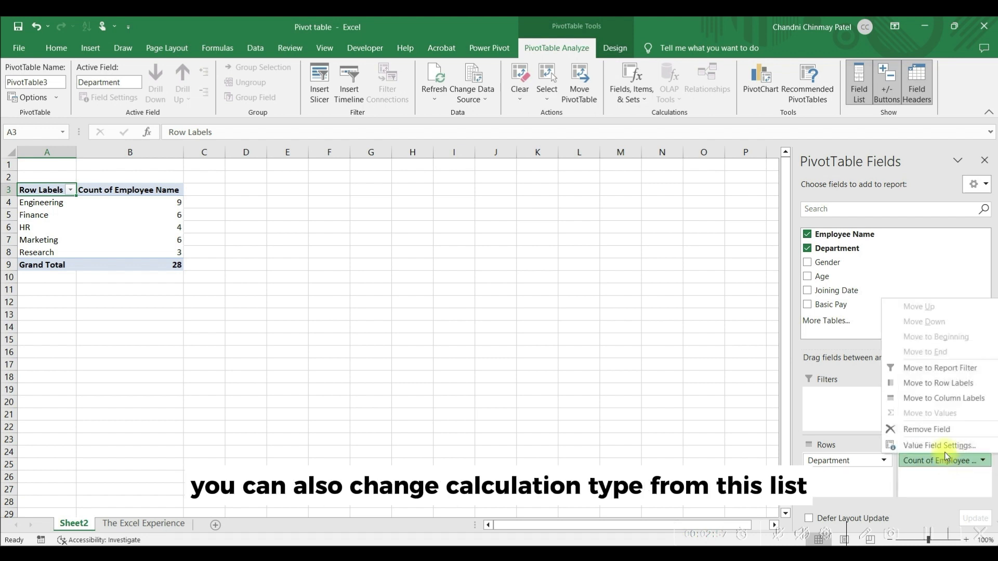
{"action": "left_click", "coordinate": [940, 445]}
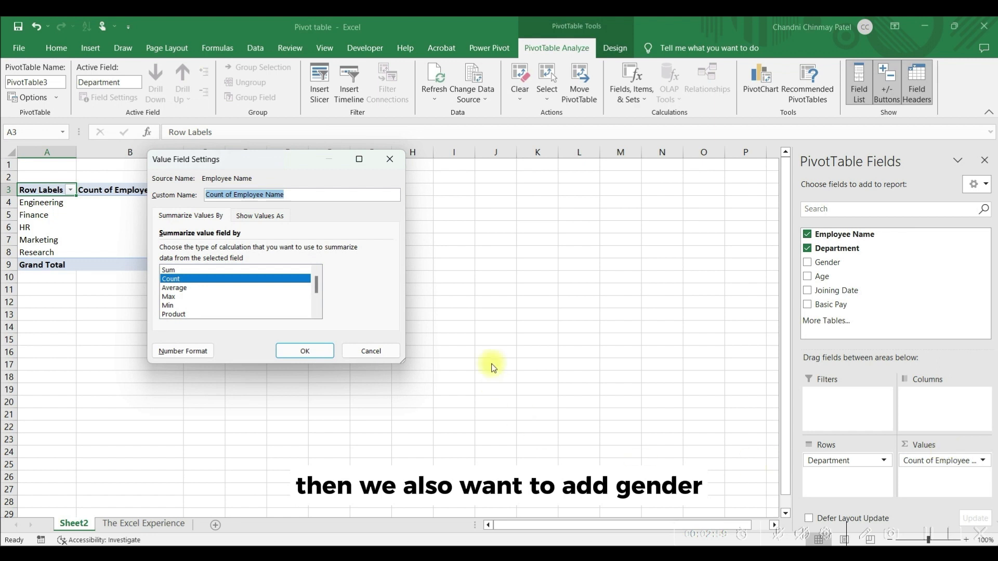
{"action": "left_click", "coordinate": [303, 351]}
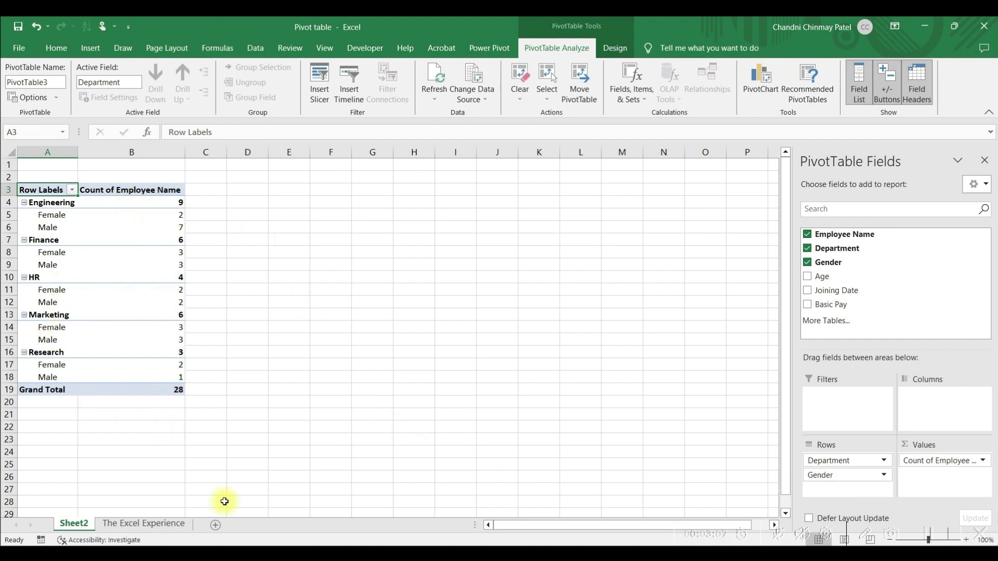
Move Gender from Rows to Columns to show Female and Male counts
{"action": "left_click", "coordinate": [204, 78]}
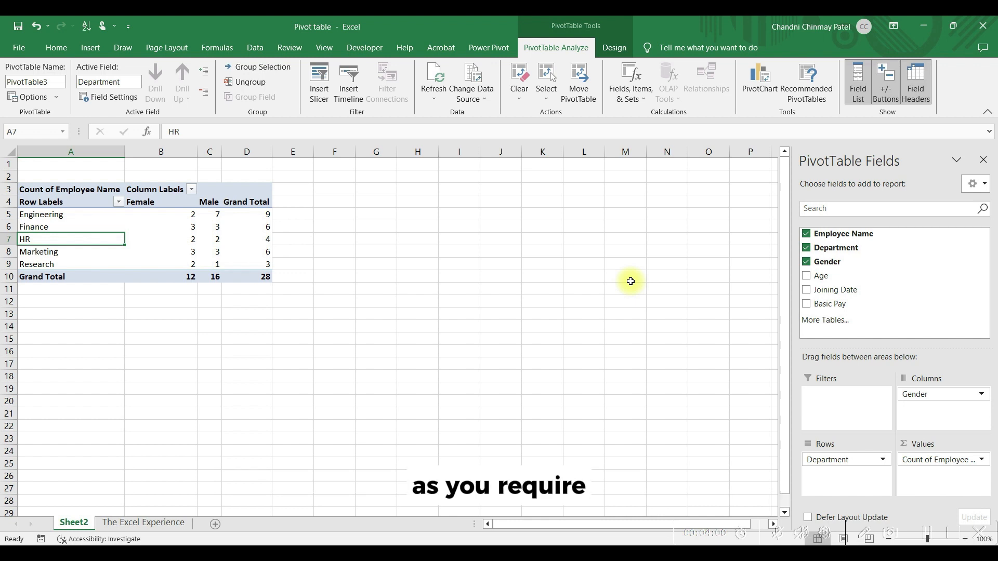
{"action": "mouse_move", "coordinate": [871, 396]}
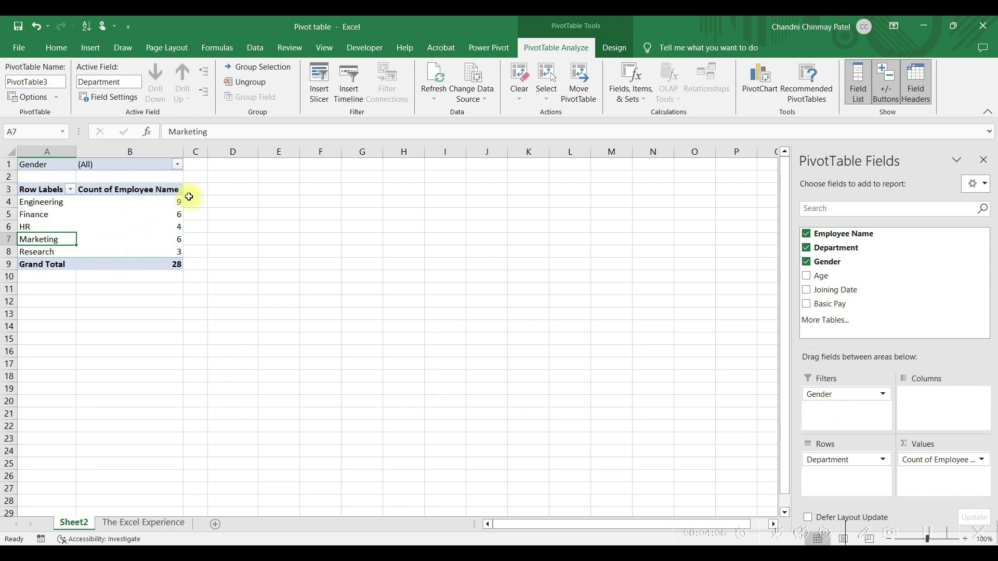
{"action": "left_click", "coordinate": [178, 164]}
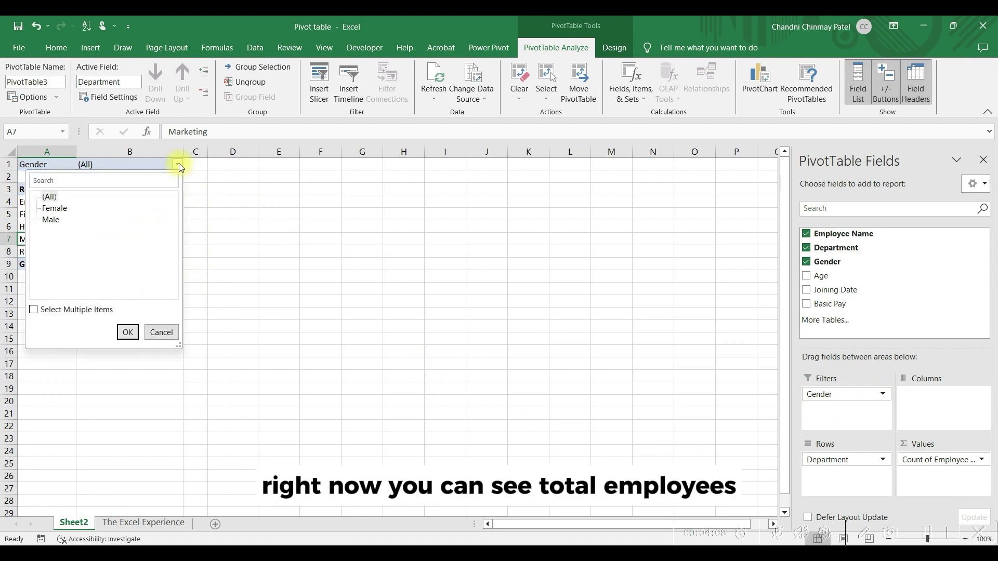
{"action": "left_click", "coordinate": [128, 335]}
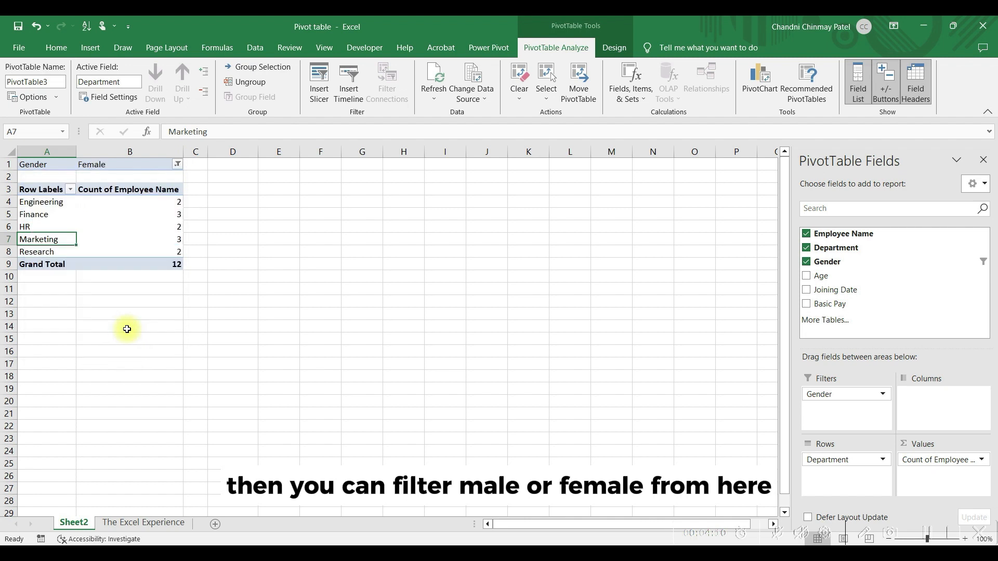
{"action": "left_click", "coordinate": [177, 164]}
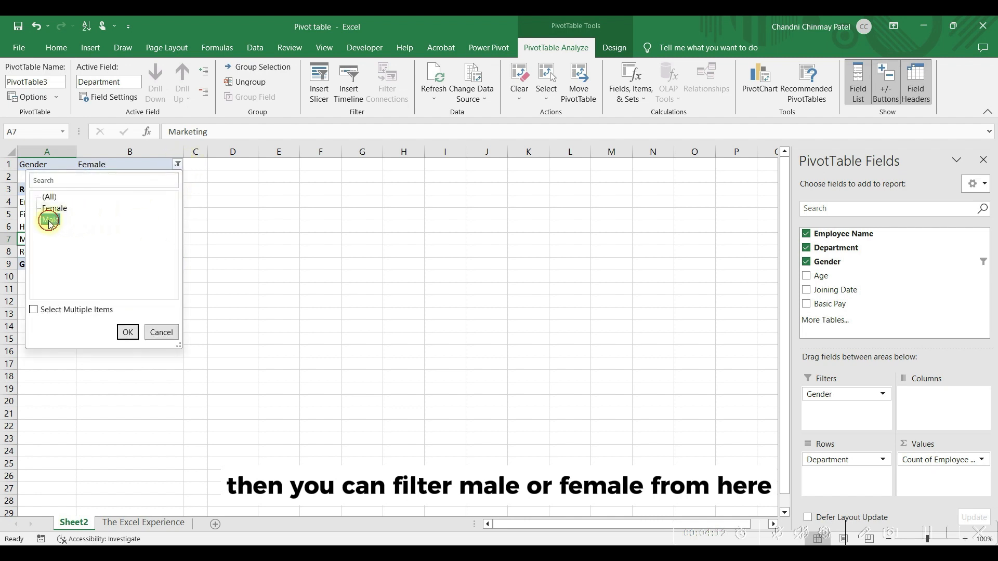
{"action": "left_click", "coordinate": [128, 333]}
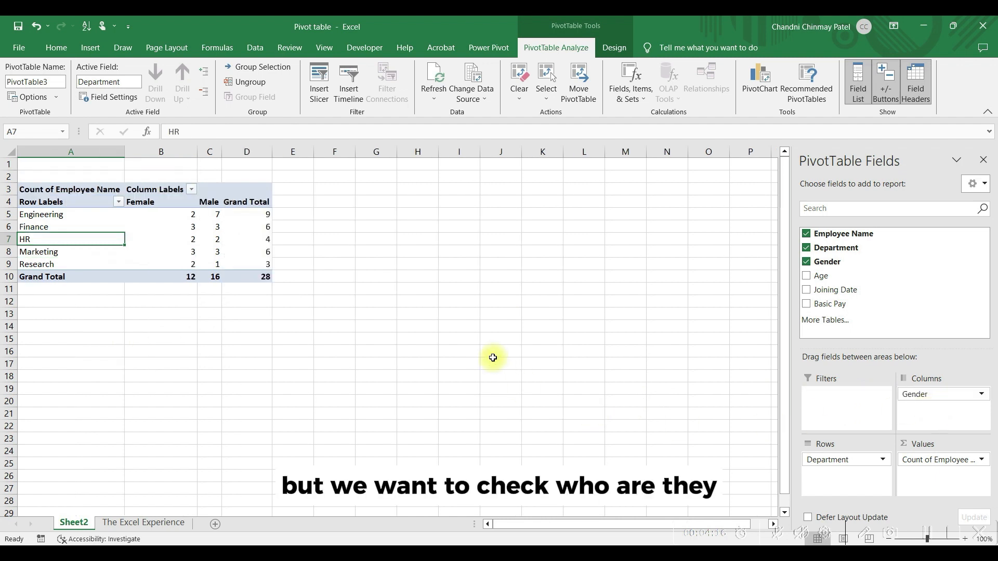
Drill into the HR grand total of 4, then return to the pivot sheet
{"action": "left_click", "coordinate": [246, 239]}
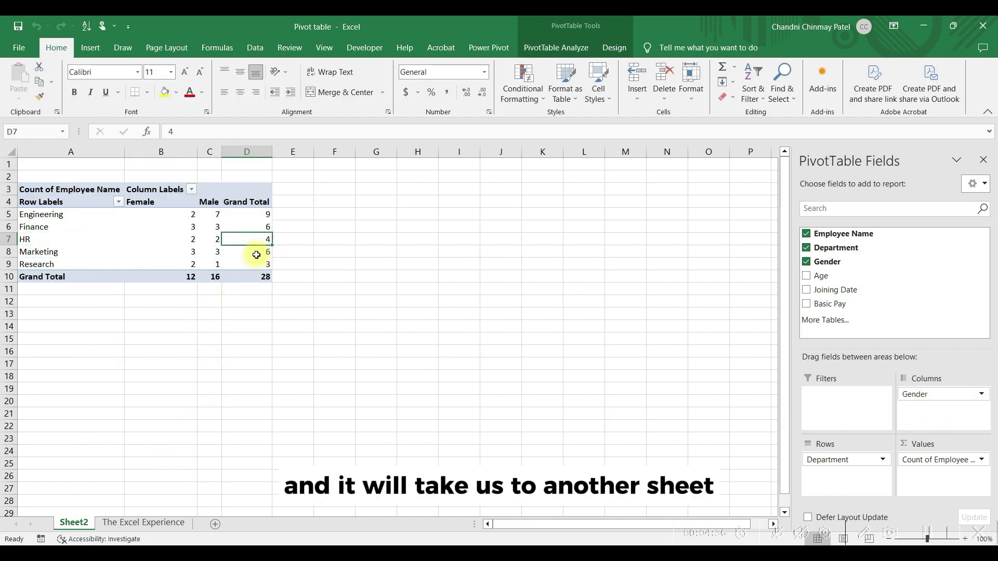
{"action": "double_click", "coordinate": [246, 238]}
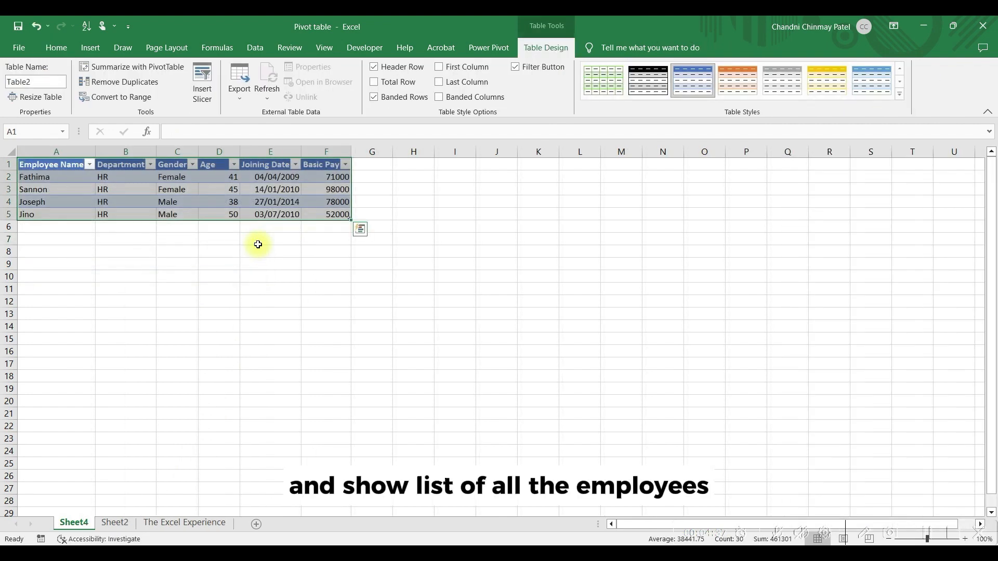
{"action": "left_click", "coordinate": [269, 239]}
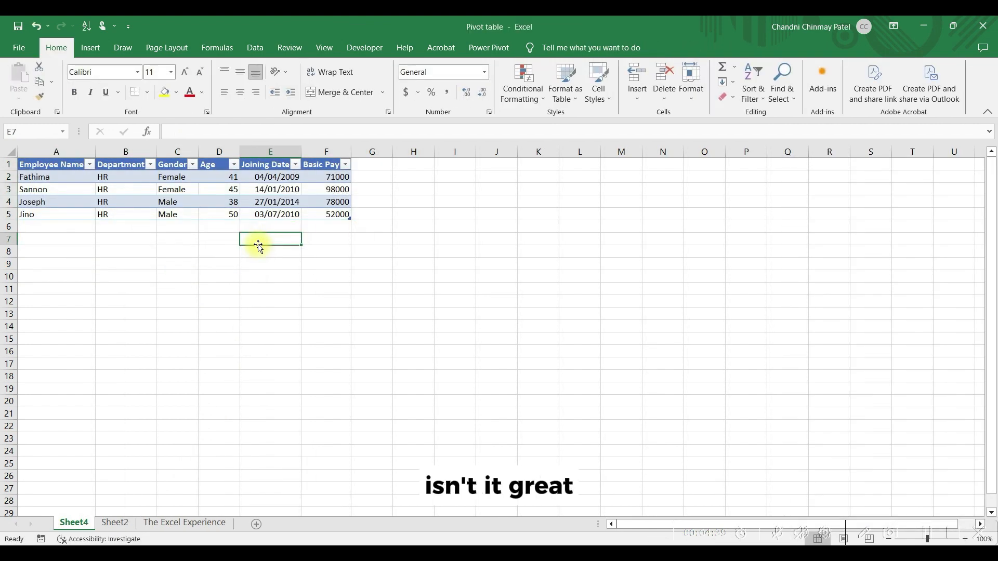
{"action": "left_click", "coordinate": [114, 526]}
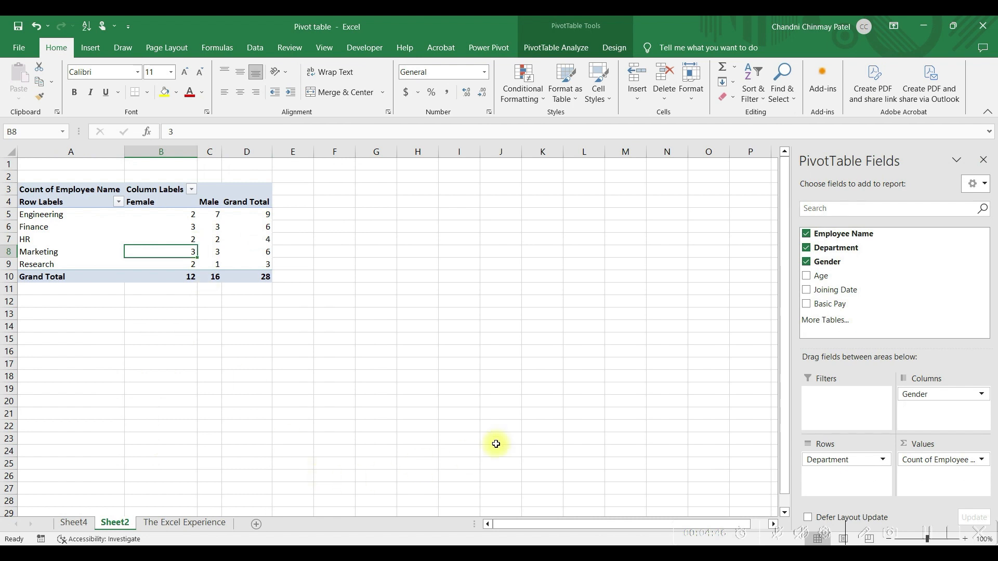